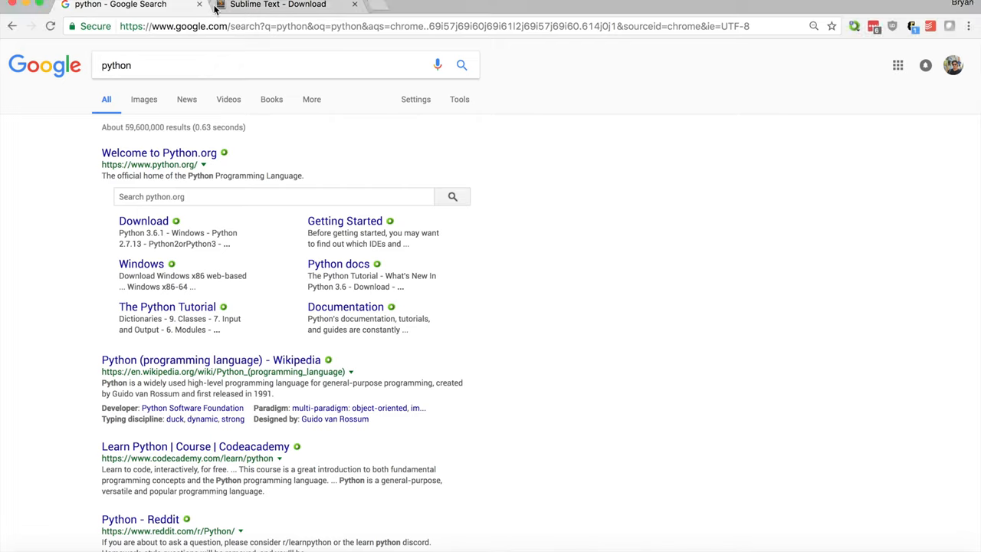
Open the 'Welcome to Python.org' search result to reach the python.org home page
click(159, 152)
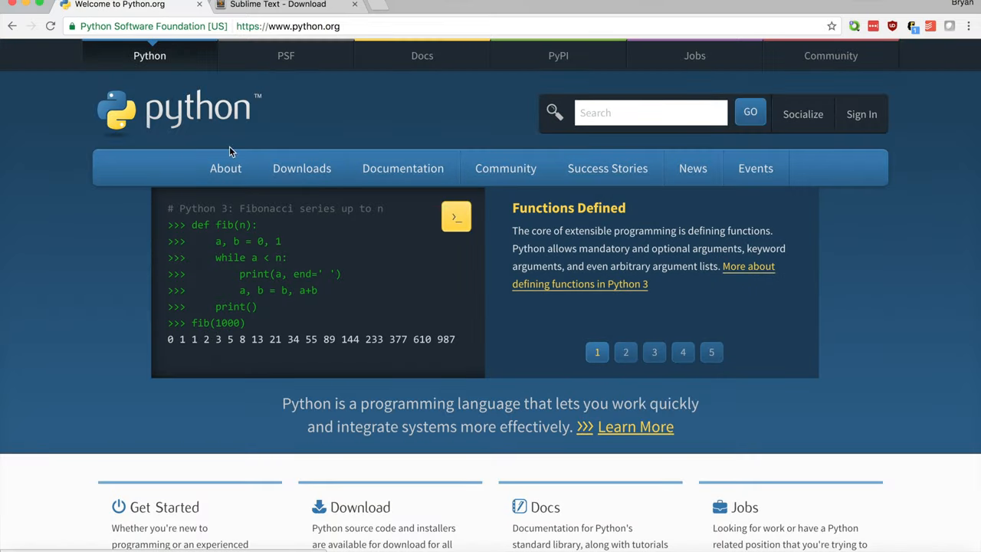
click(301, 168)
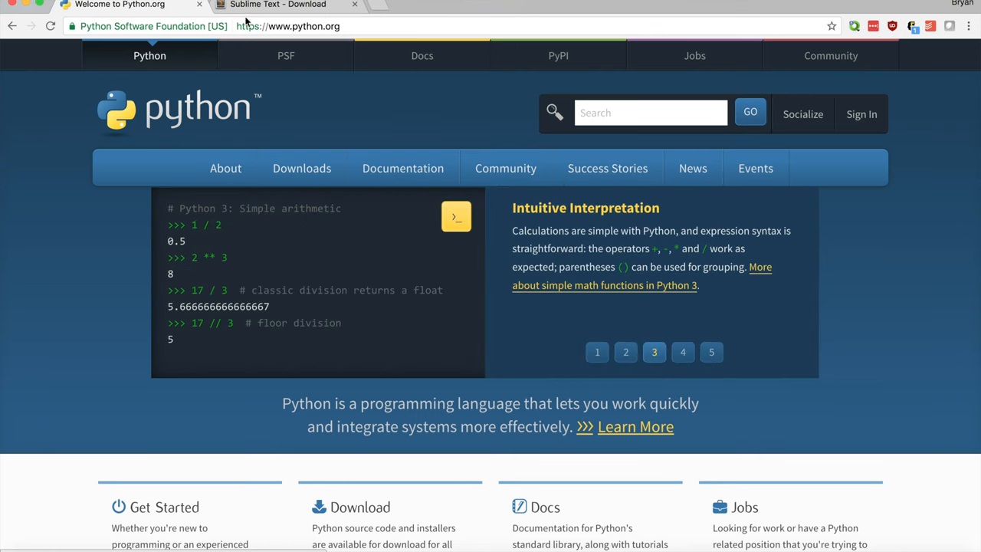
click(278, 5)
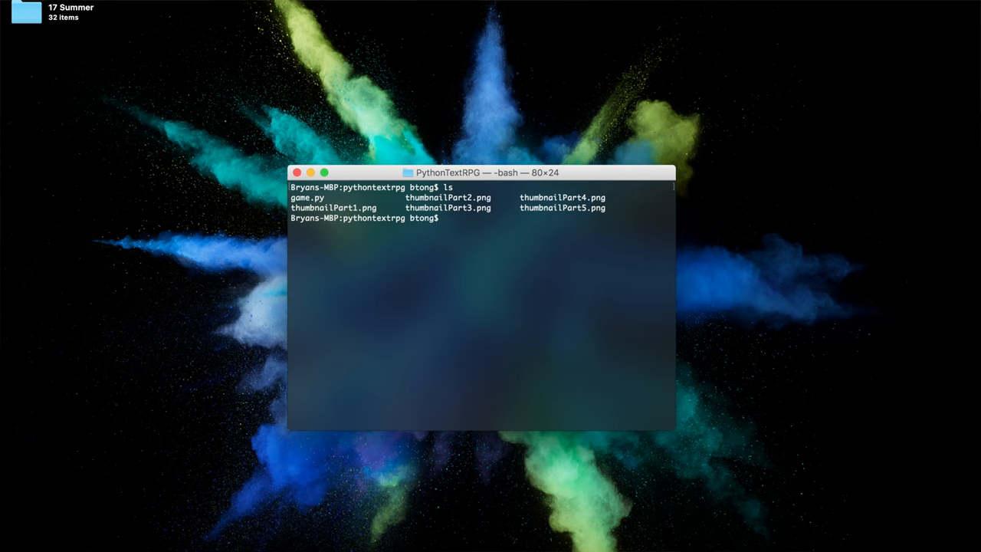
Run cd to go from PythonTextRPG back to the home directory
text(cd)
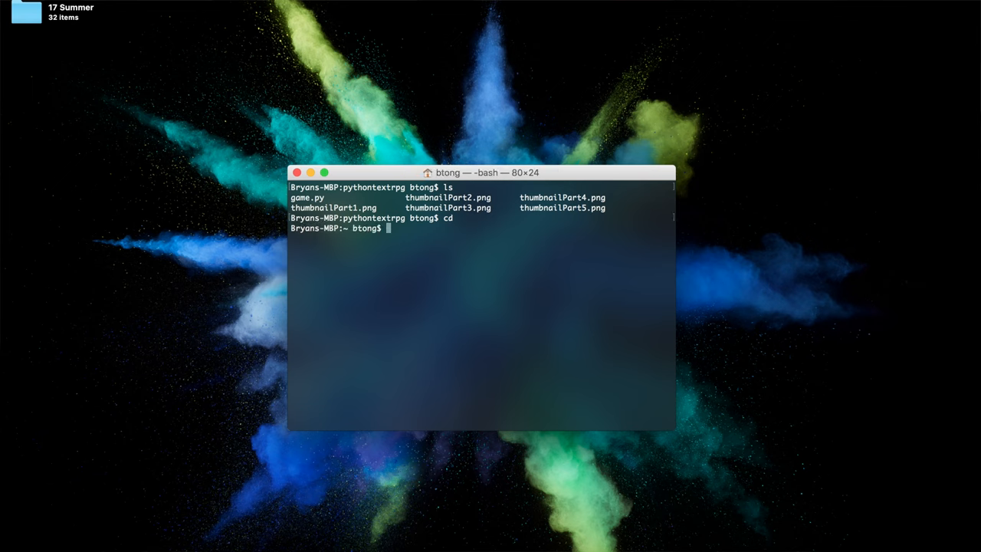
Change into documents/youtube, list it, then enter pythontextrpg and list game.py
text(cd)
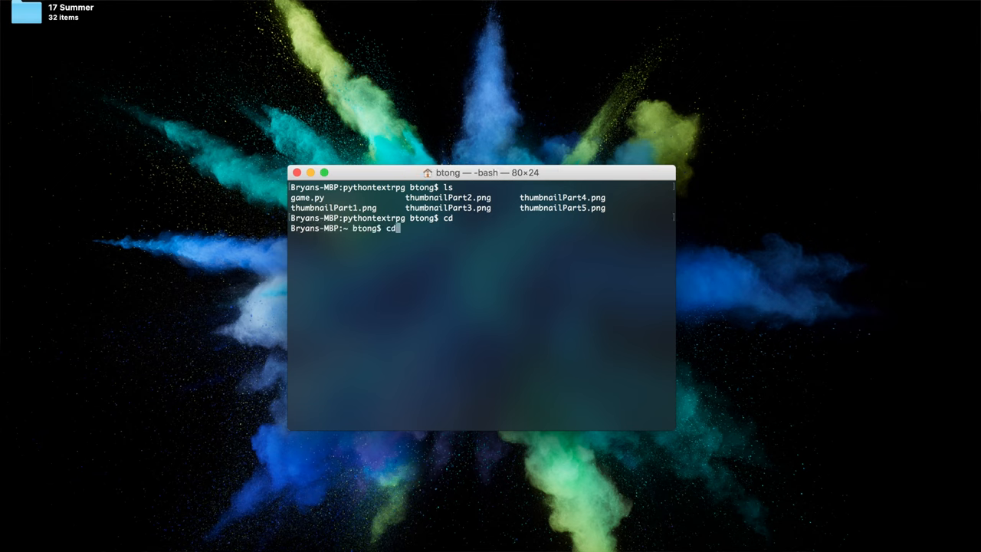
text(documents/youtube)
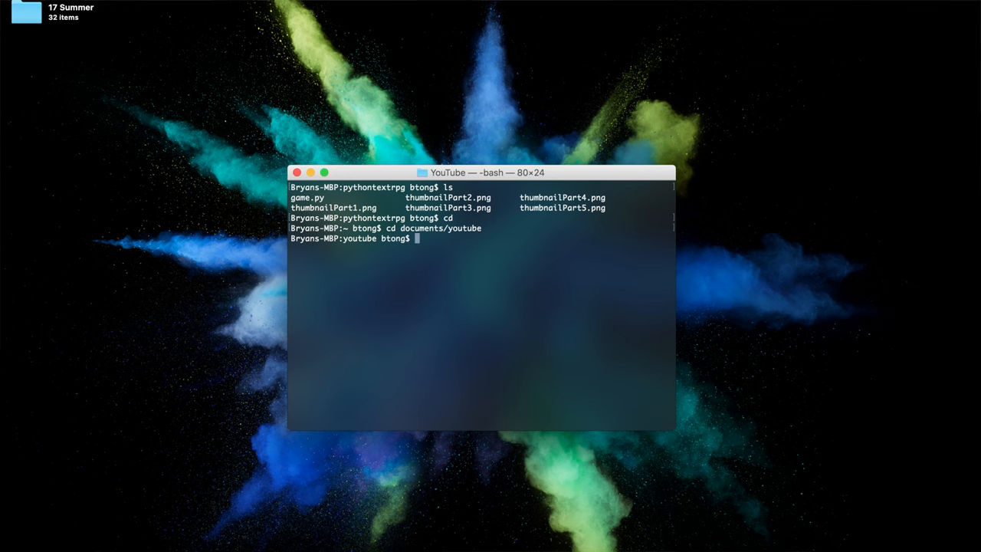
text(ls)
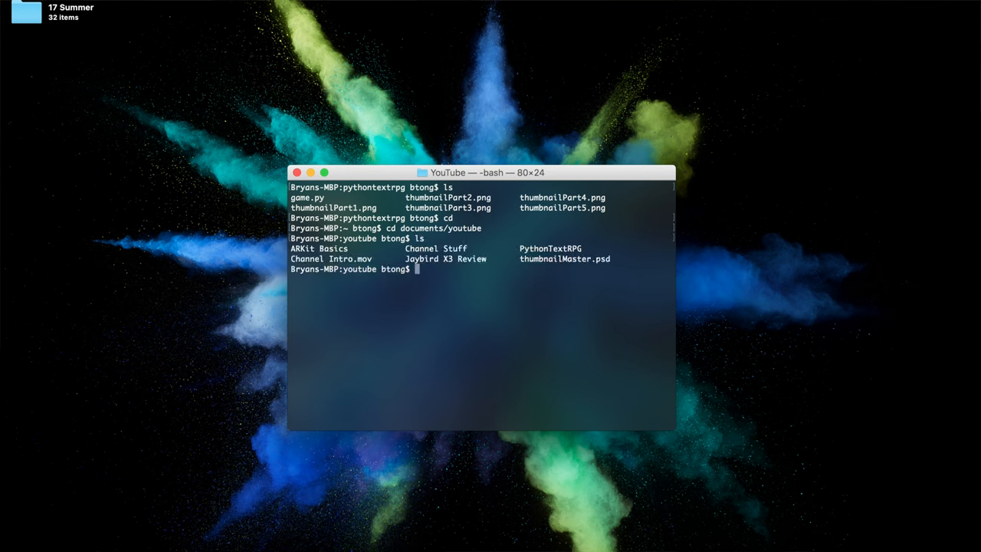
text(cd)
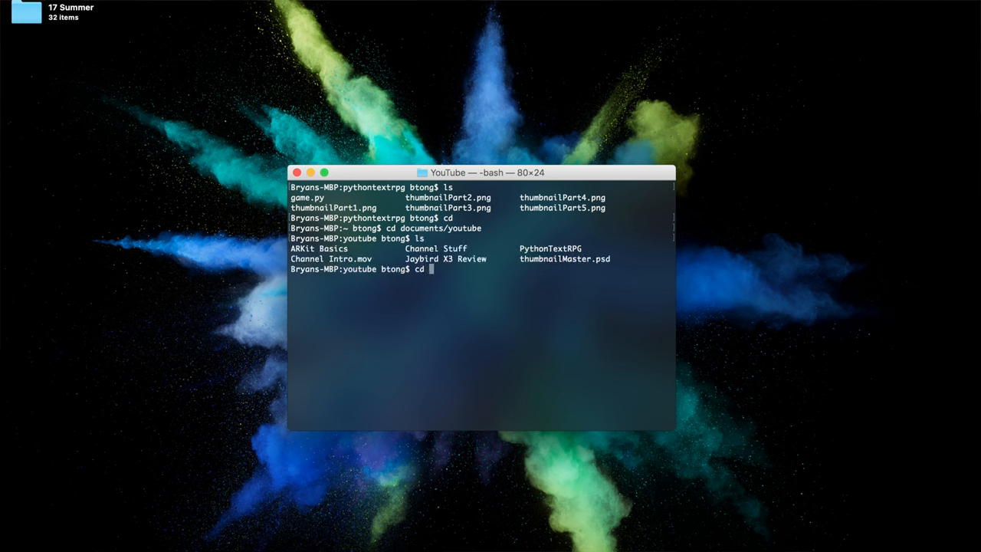
text(pythontextrpg)
text(ls)
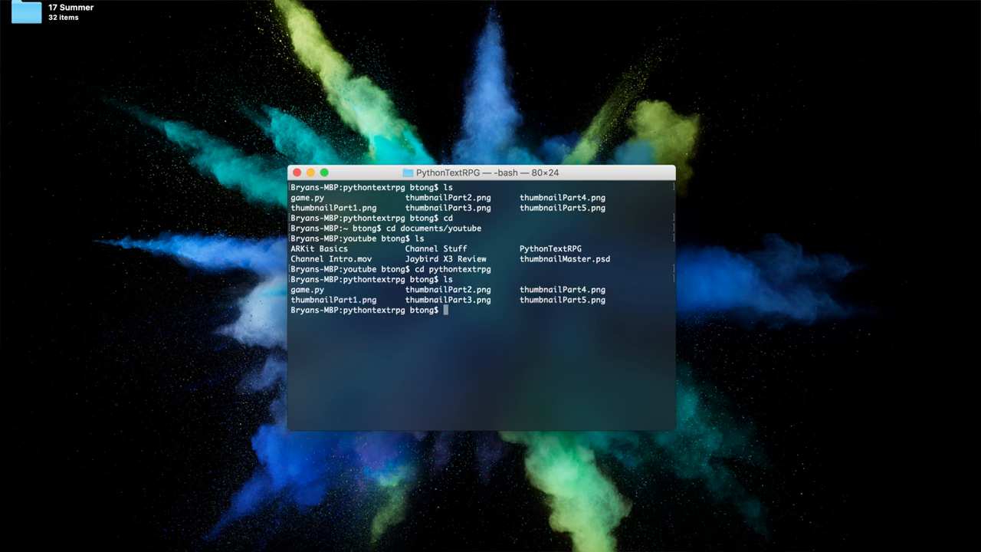
Run cat game.py, then python3 game.py; both return with no output
text(cat game.)
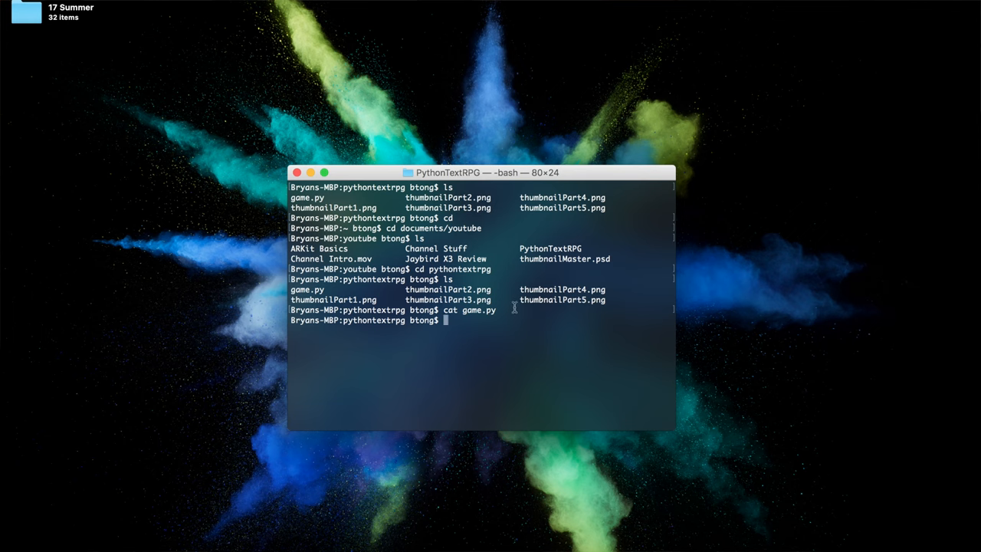
text(python3)
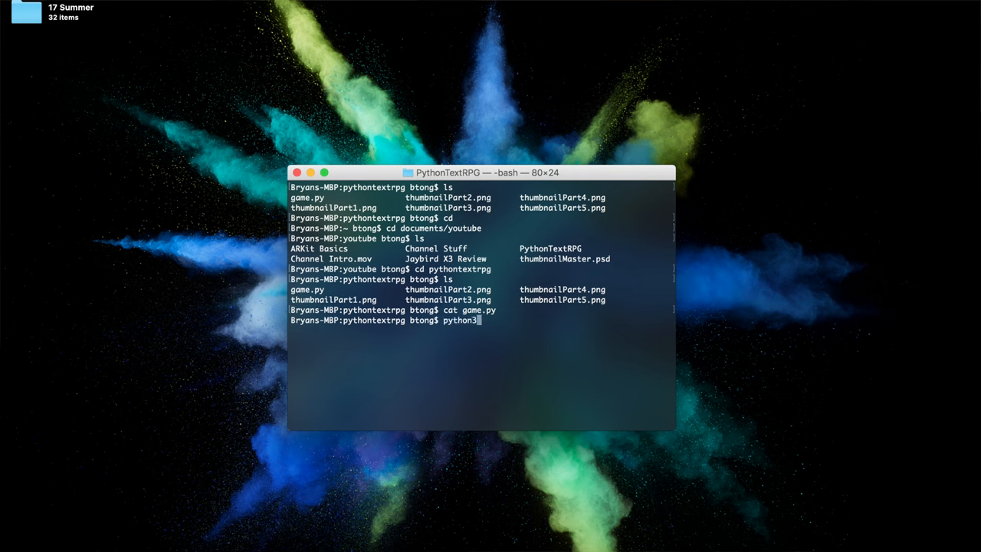
text(game.py)
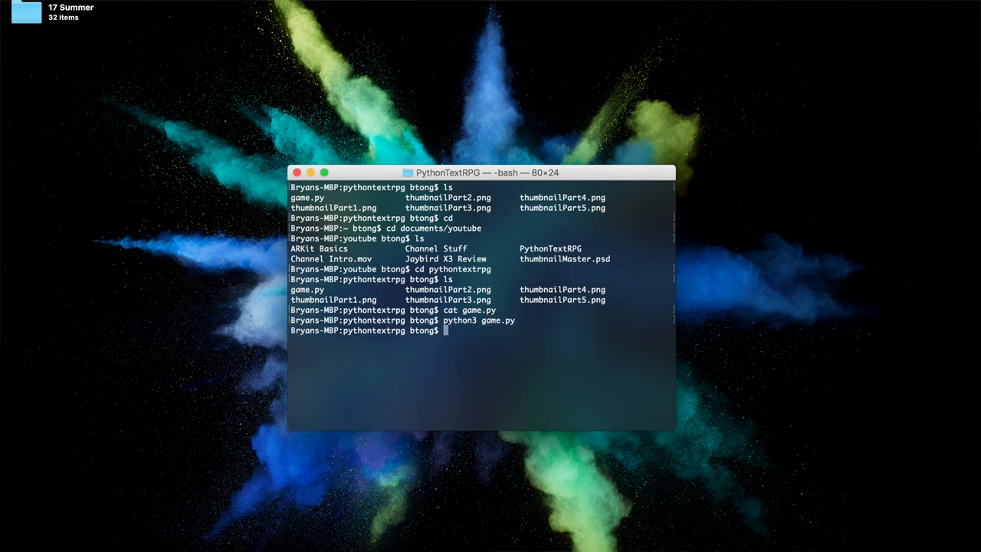
mouse_move(607, 495)
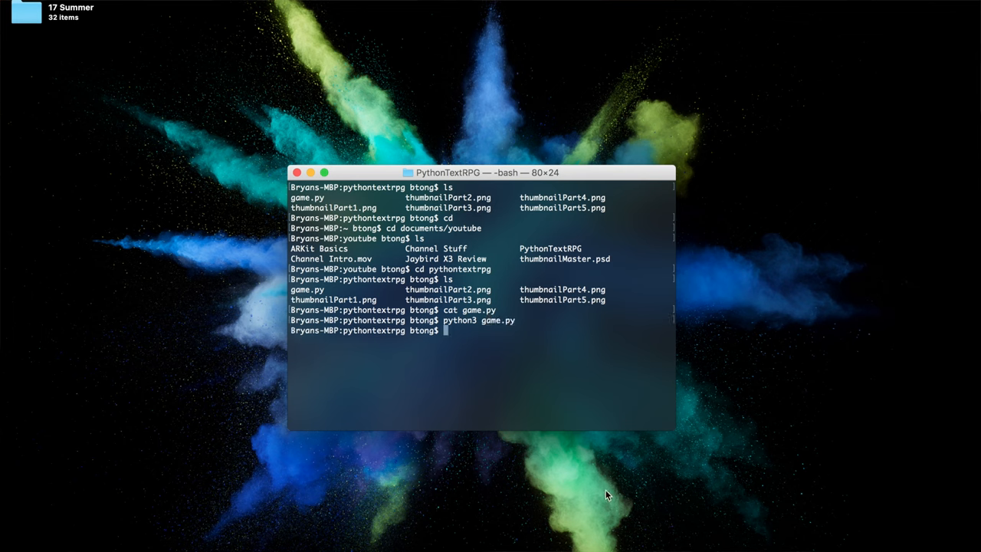